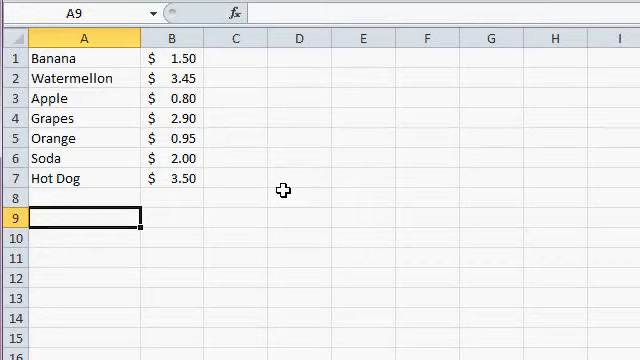
pyautogui.moveTo(95, 78)
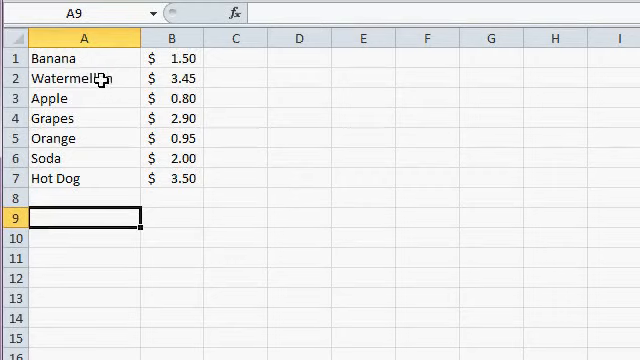
pyautogui.moveTo(175, 73)
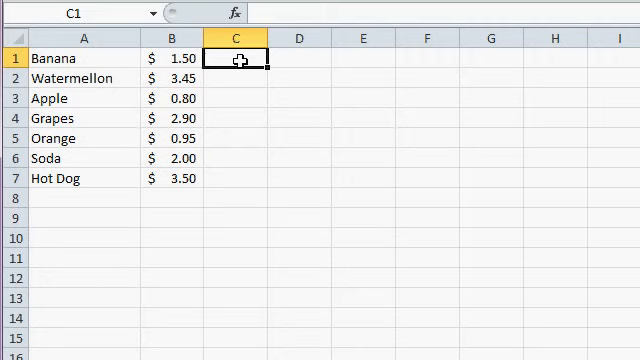
pyautogui.moveTo(298, 98)
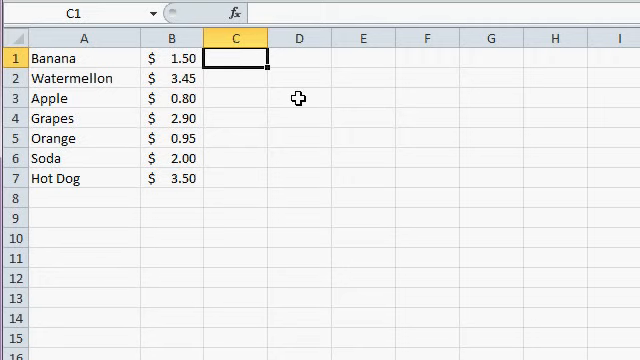
# - Enter =B1*1.1 in C1 and fill it down through C7 for all seven products
pyautogui.write('=')
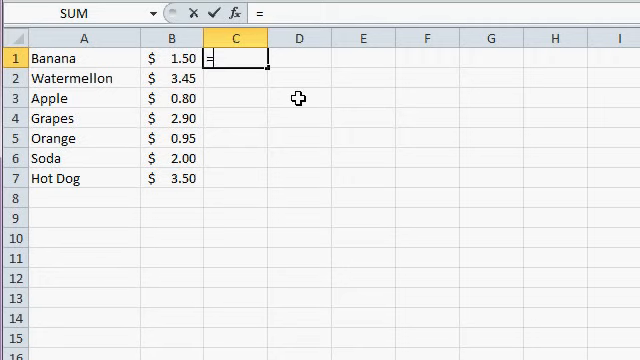
pyautogui.write('b1*')
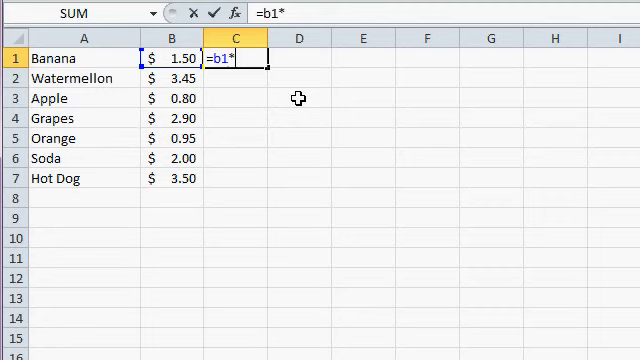
pyautogui.write('1.1')
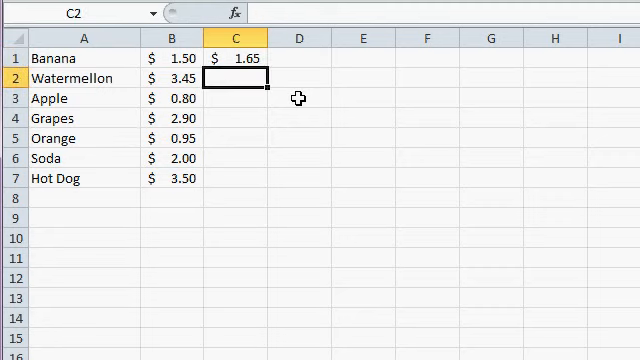
pyautogui.moveTo(243, 57)
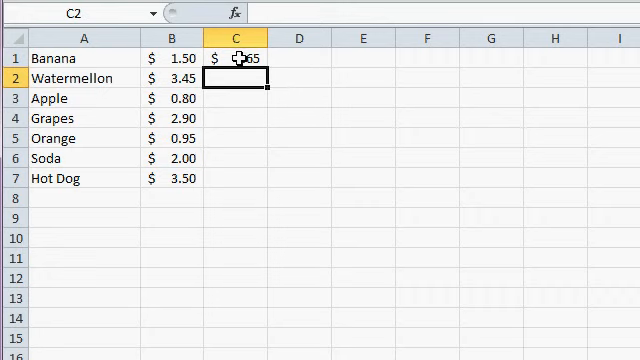
pyautogui.click(235, 58)
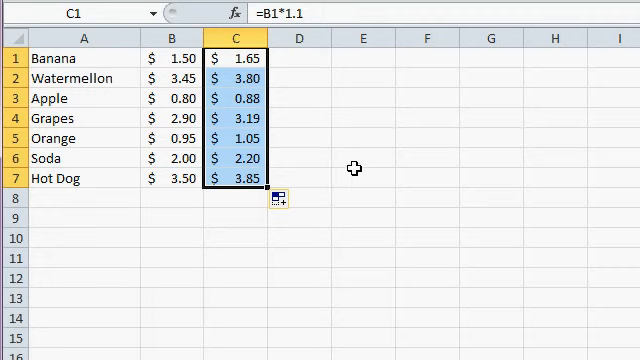
pyautogui.click(362, 178)
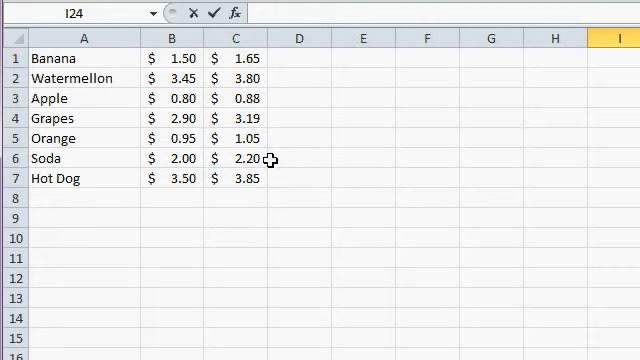
pyautogui.moveTo(246, 138)
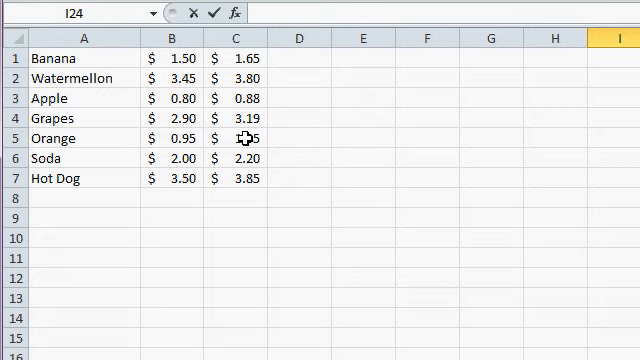
pyautogui.click(245, 138)
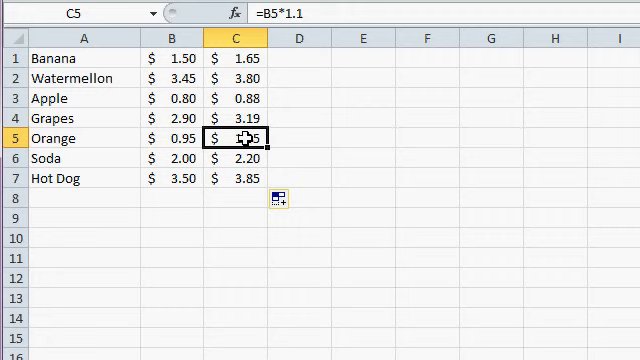
pyautogui.moveTo(177, 138)
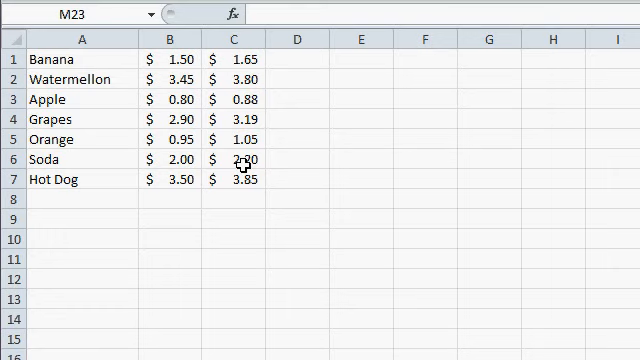
pyautogui.click(238, 40)
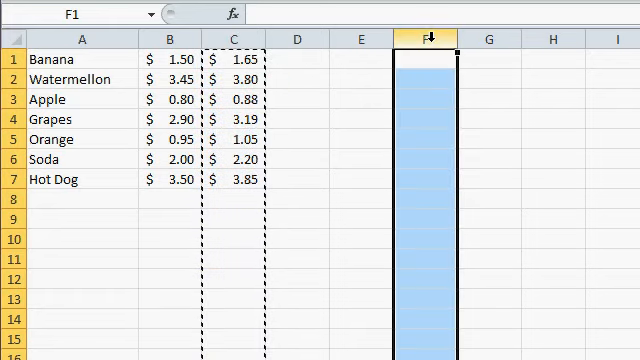
# - Paste column C as values into column F, then check F2, F3 and F6 hold plain numbers
pyautogui.rightClick(422, 39)
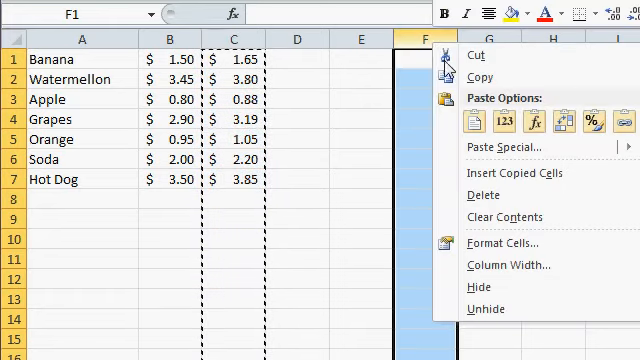
pyautogui.click(504, 120)
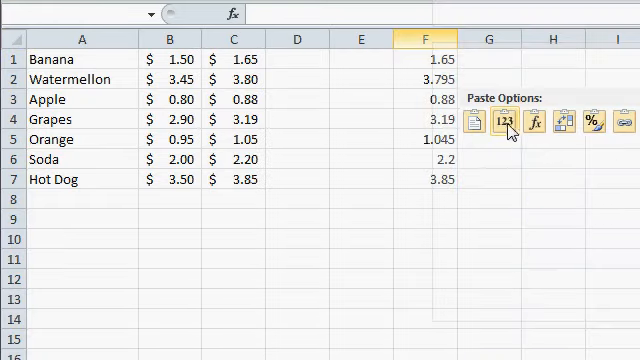
pyautogui.moveTo(508, 124)
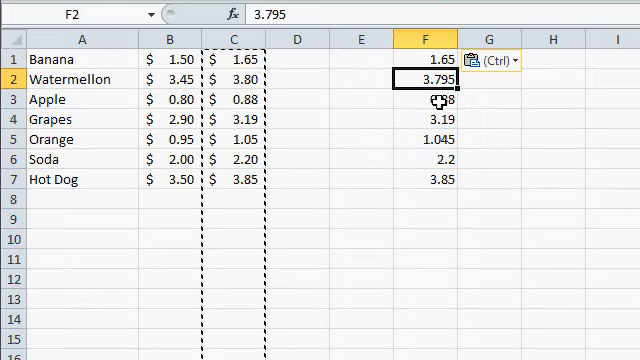
pyautogui.click(429, 99)
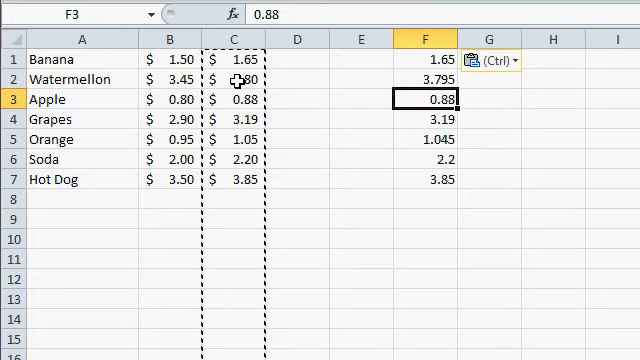
pyautogui.click(234, 79)
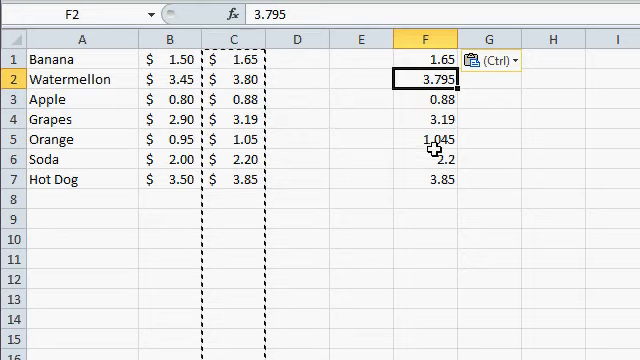
pyautogui.moveTo(432, 138)
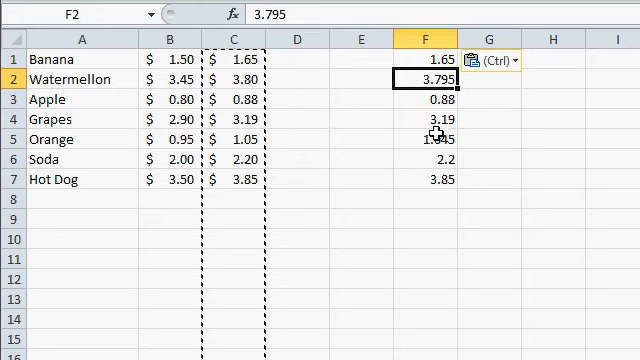
pyautogui.click(428, 159)
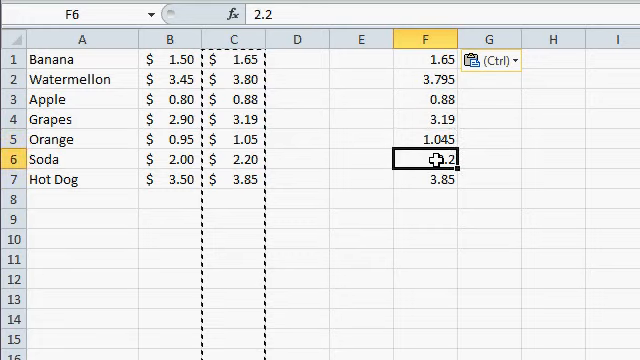
pyautogui.moveTo(168, 78)
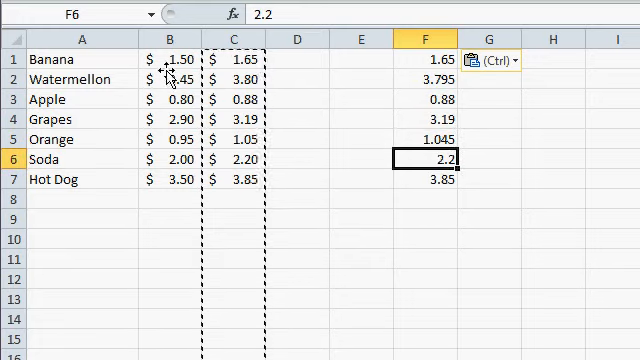
# - Delete the original column B prices and apply Accounting $ format to the marked-up prices
pyautogui.click(169, 79)
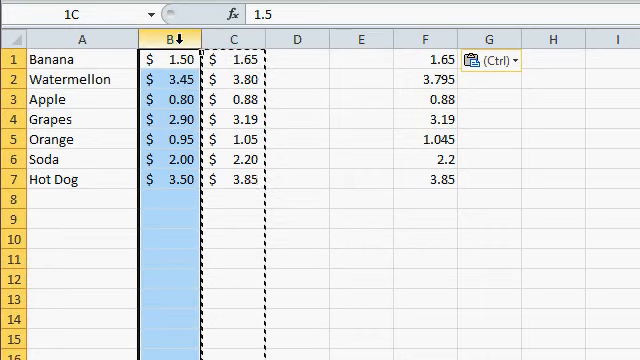
pyautogui.rightClick(297, 40)
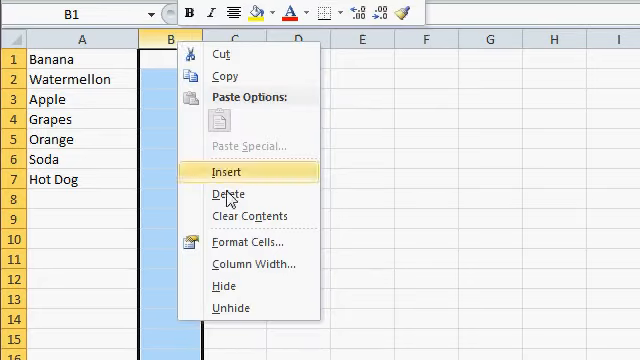
pyautogui.click(227, 172)
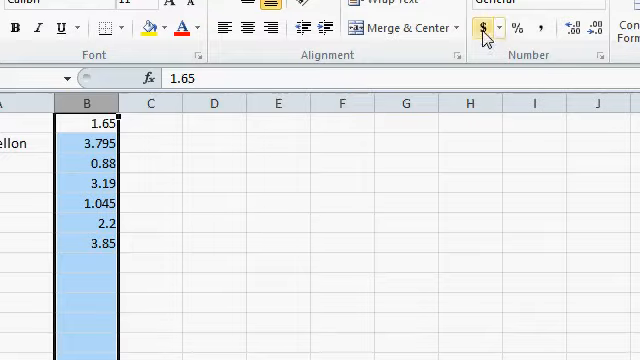
pyautogui.click(485, 27)
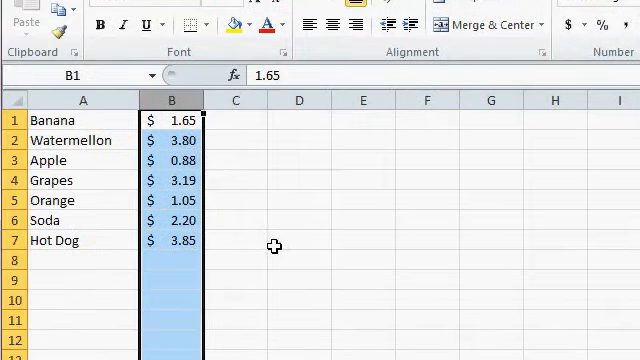
pyautogui.click(299, 240)
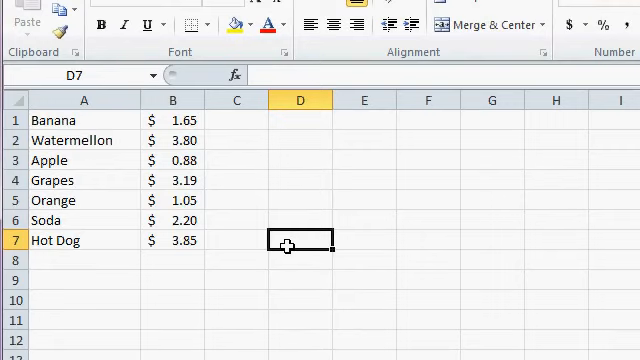
pyautogui.moveTo(261, 299)
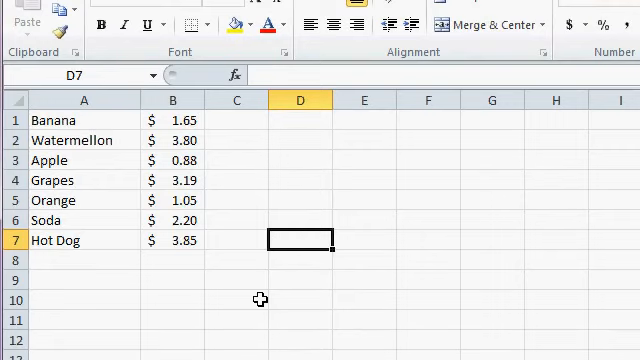